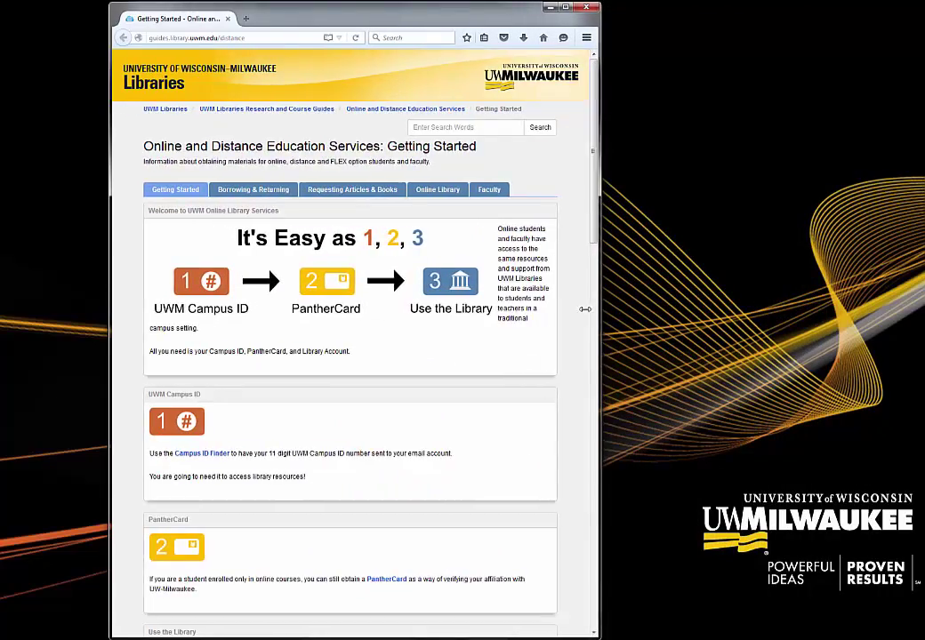
- Insert the 'It's Easy as 1, 2, 3' picture with its URL and alternative text, then save the welcome box
left_click_drag(598, 311, 551, 313)
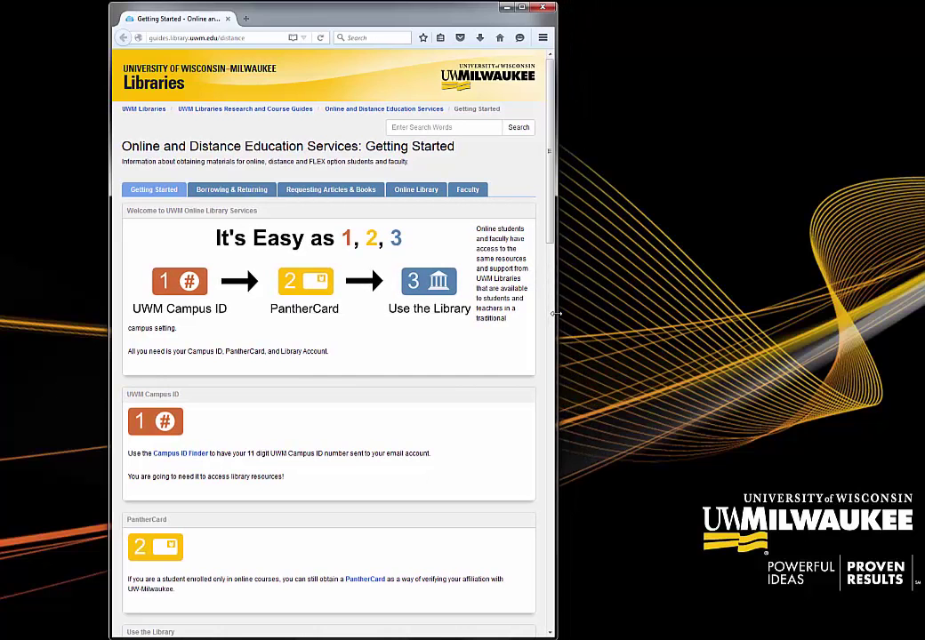
mouse_move(548, 163)
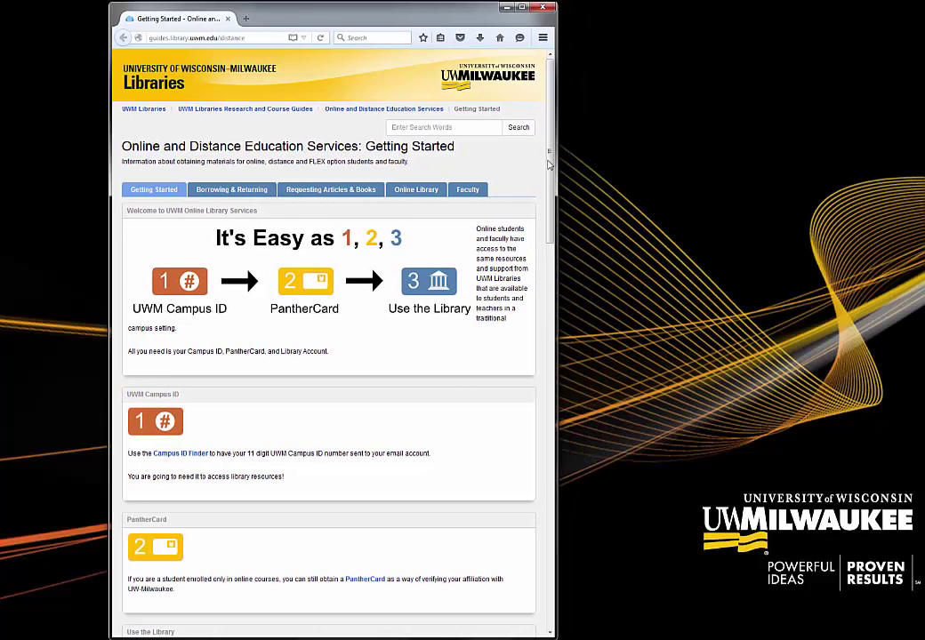
scroll("down", 3)
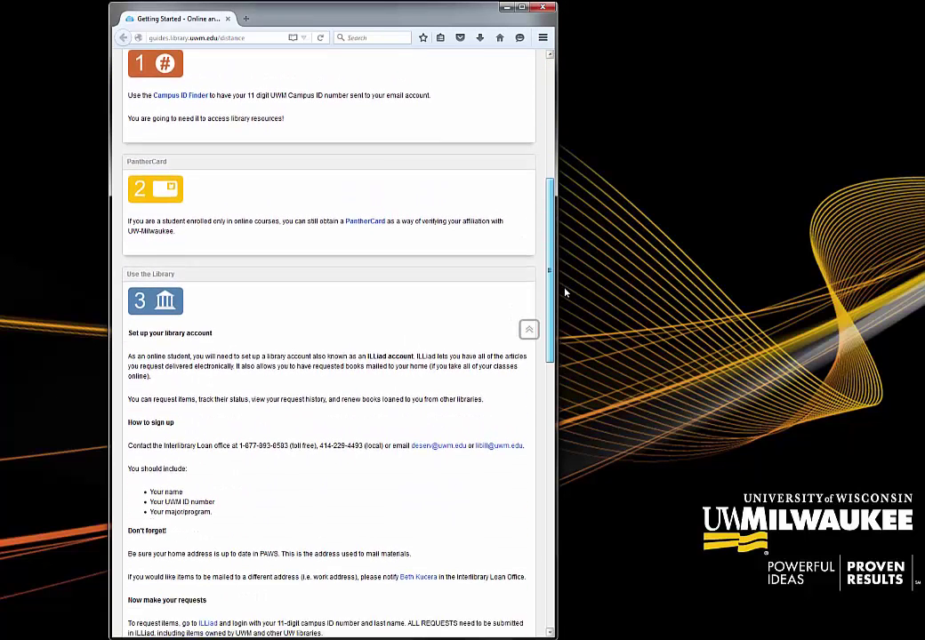
scroll("down", 3)
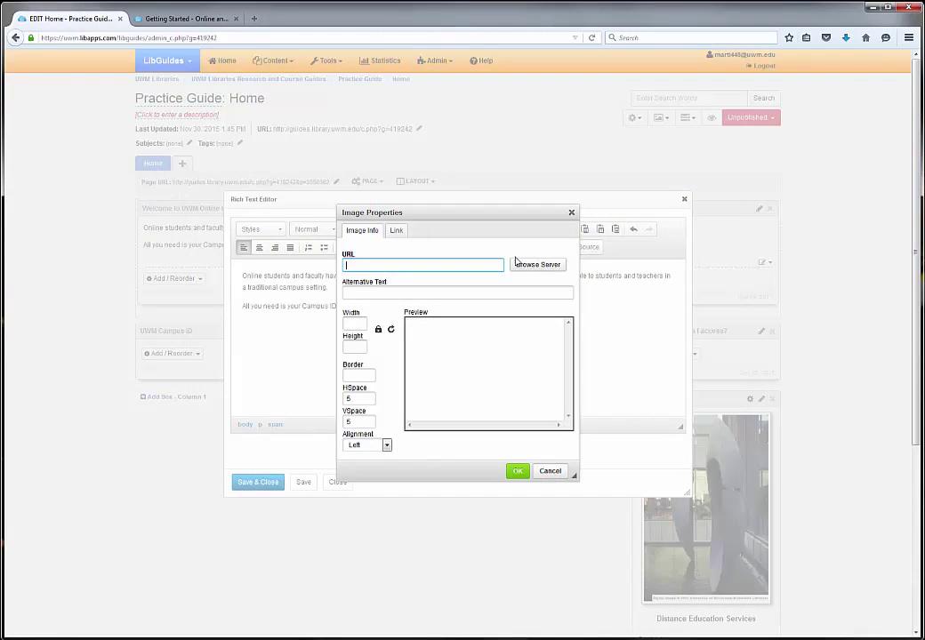
left_click(537, 263)
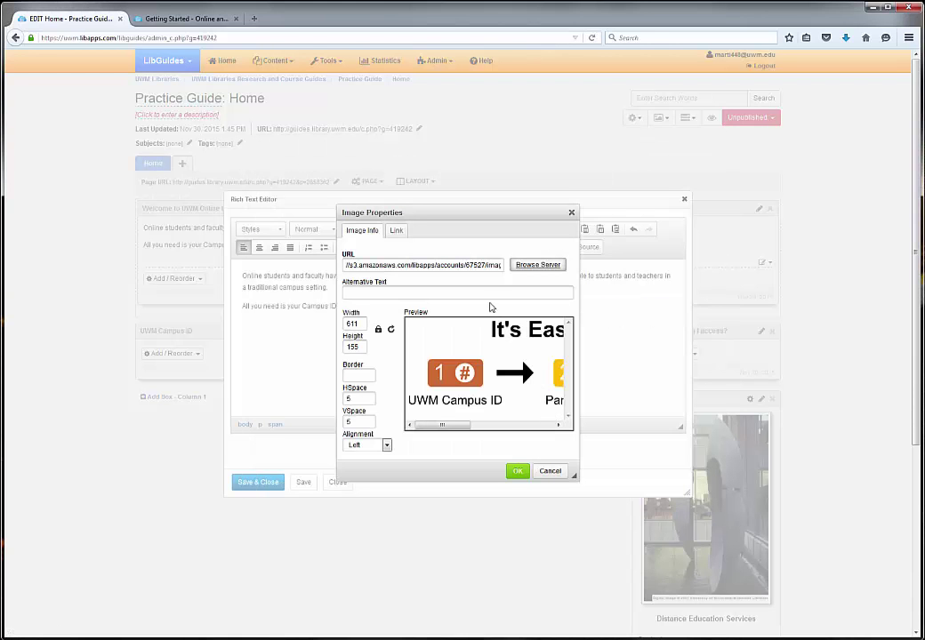
left_click(455, 292)
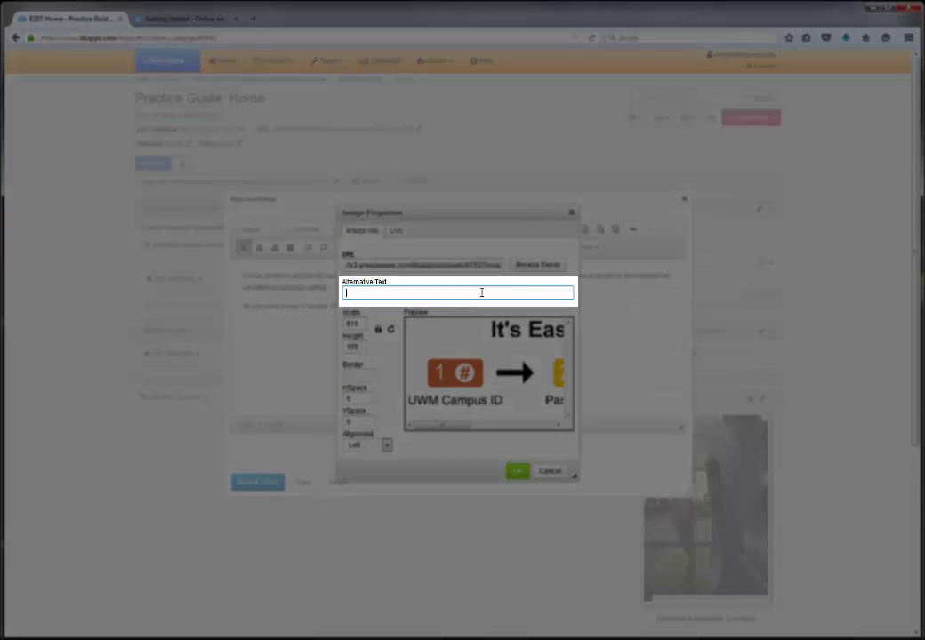
left_click(517, 471)
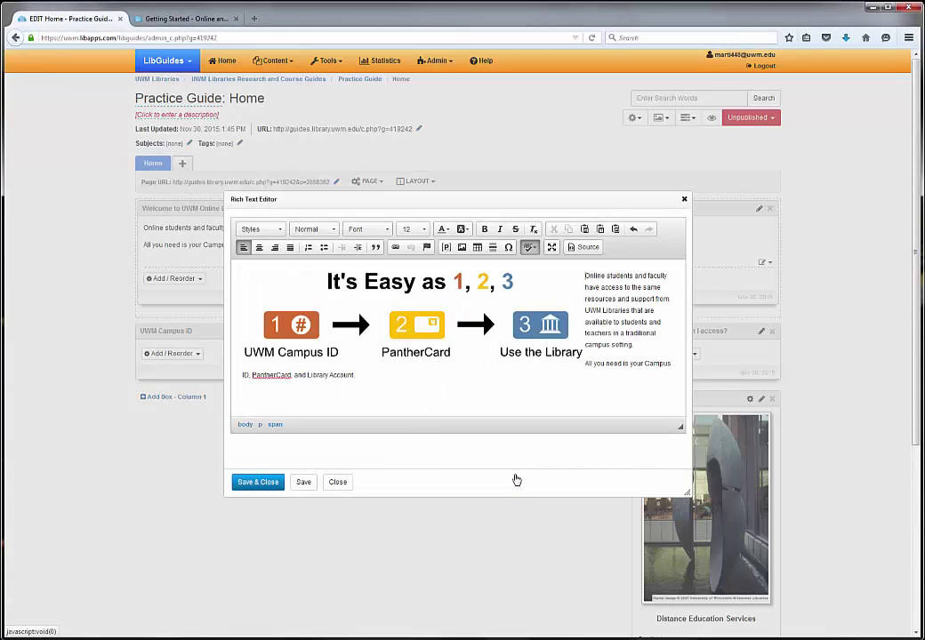
left_click(256, 482)
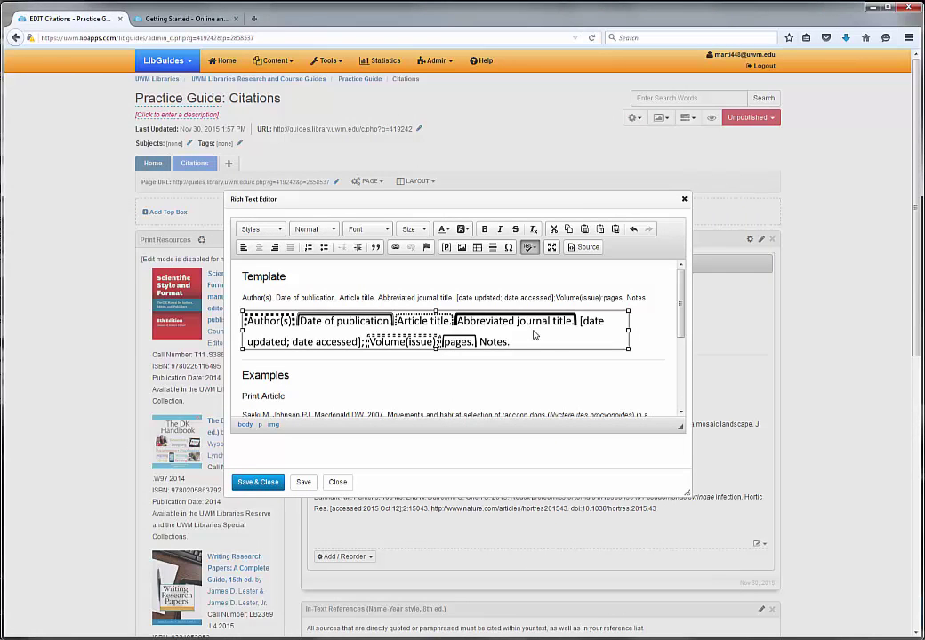
- Give the citation template image alternative text through its Image Properties and apply the change
right_click(552, 341)
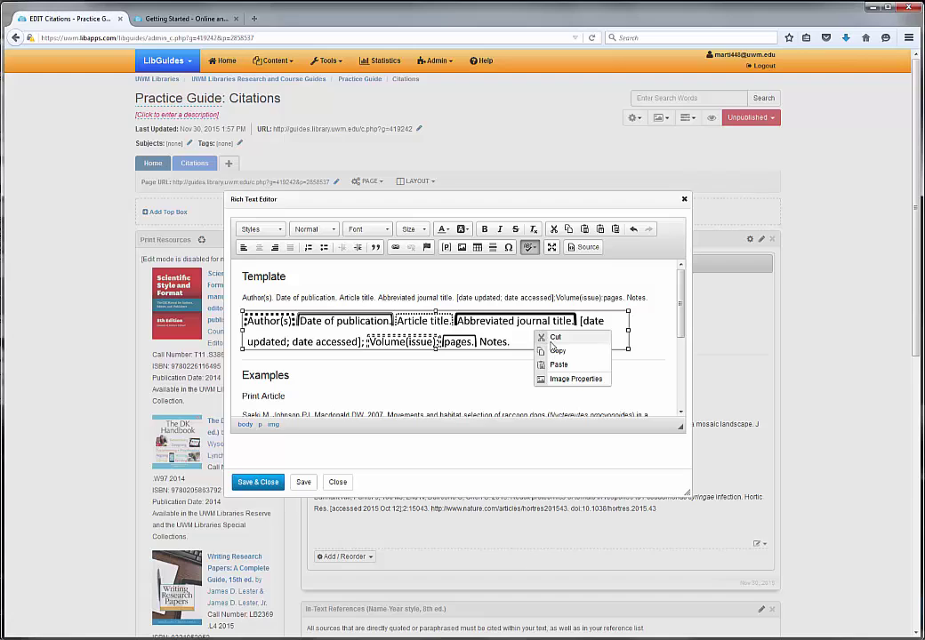
left_click(576, 379)
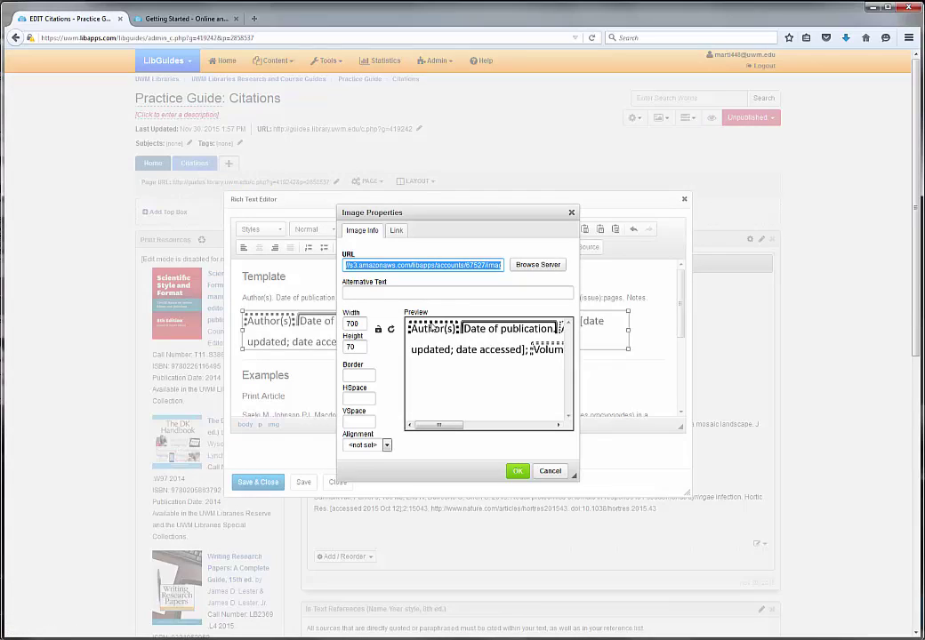
left_click(455, 292)
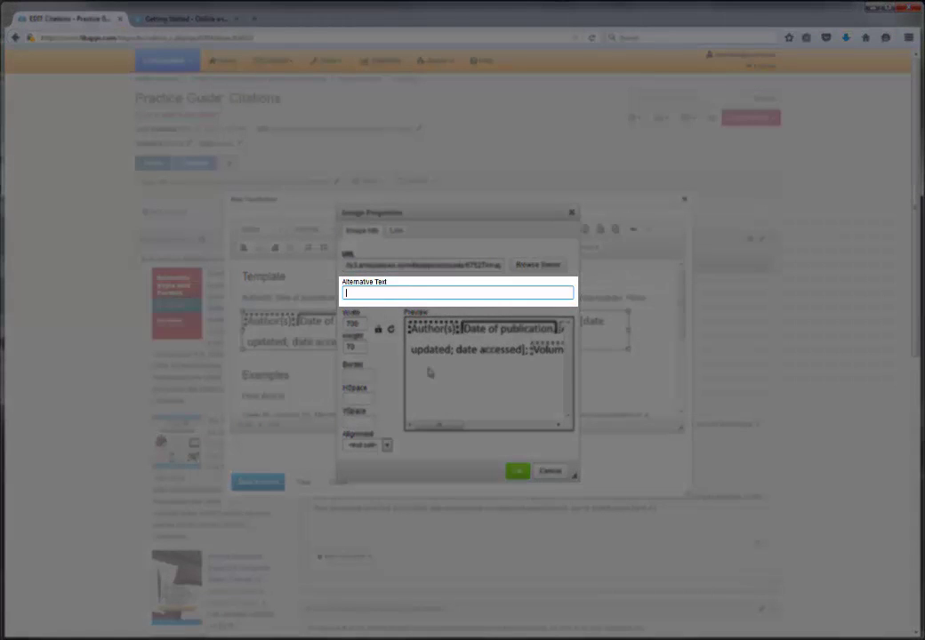
left_click(550, 471)
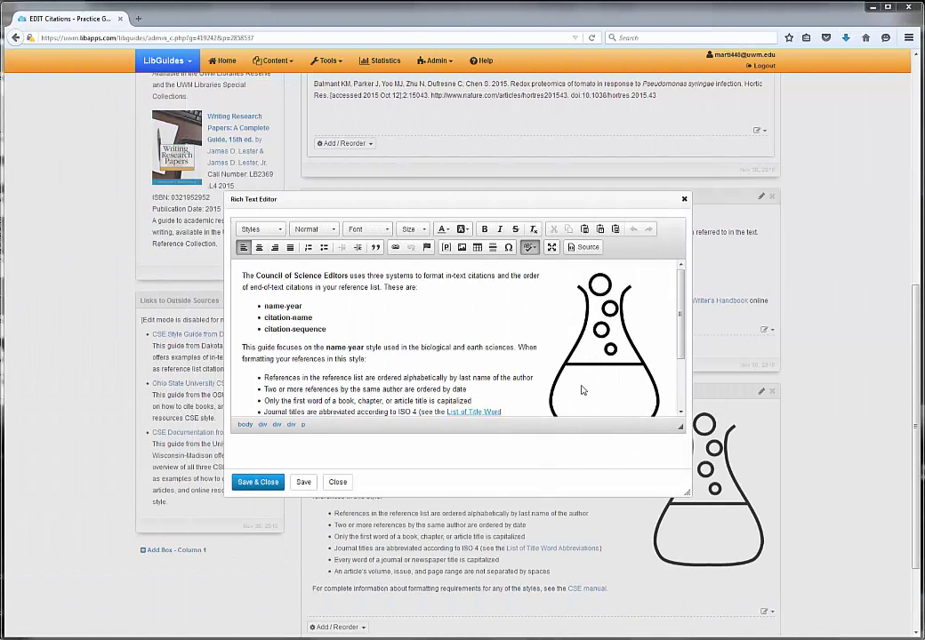
mouse_move(575, 353)
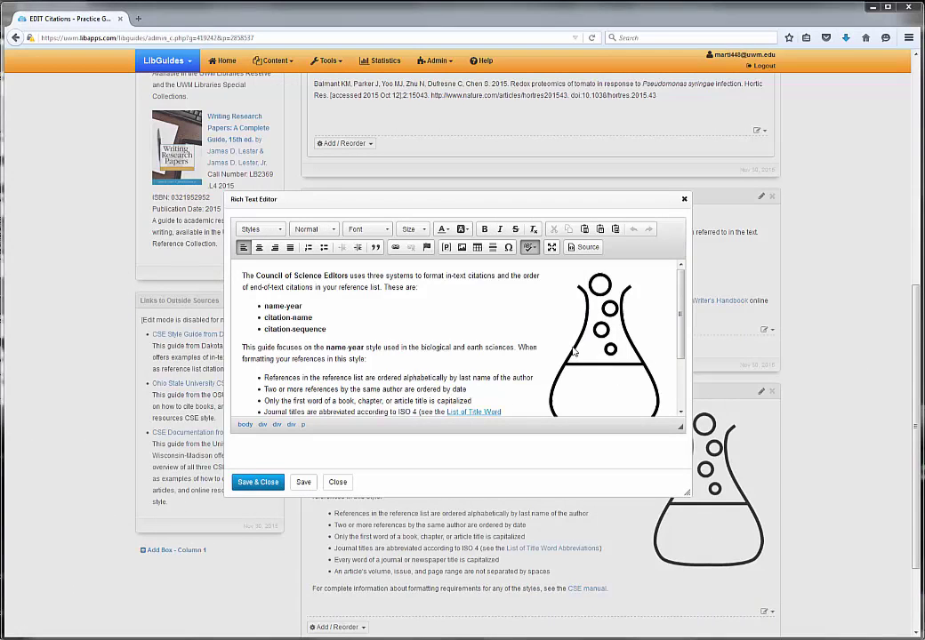
- Select the flask illustration in the Council of Science Editors box and bring up its Image Properties
left_click(605, 341)
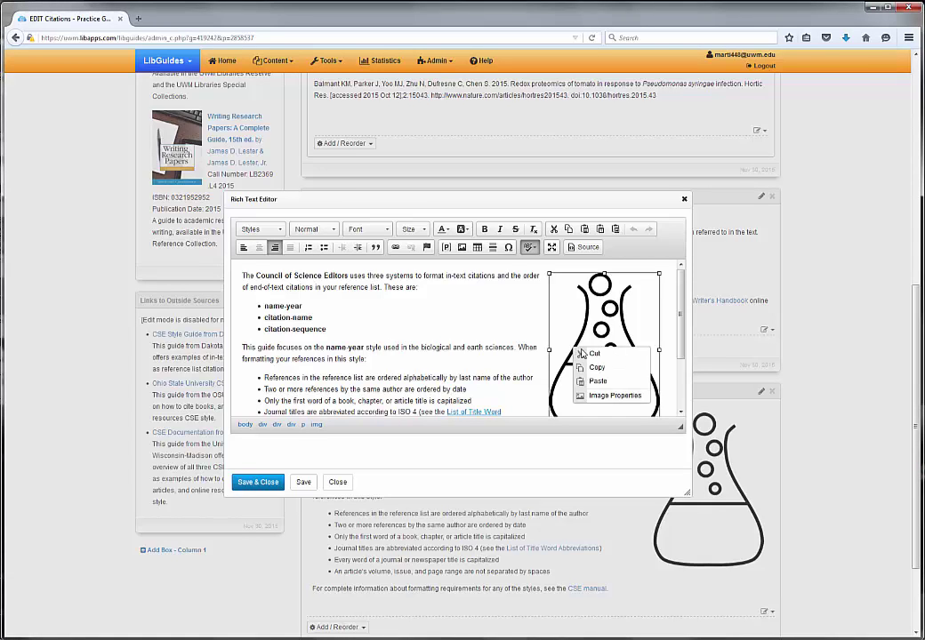
left_click(594, 352)
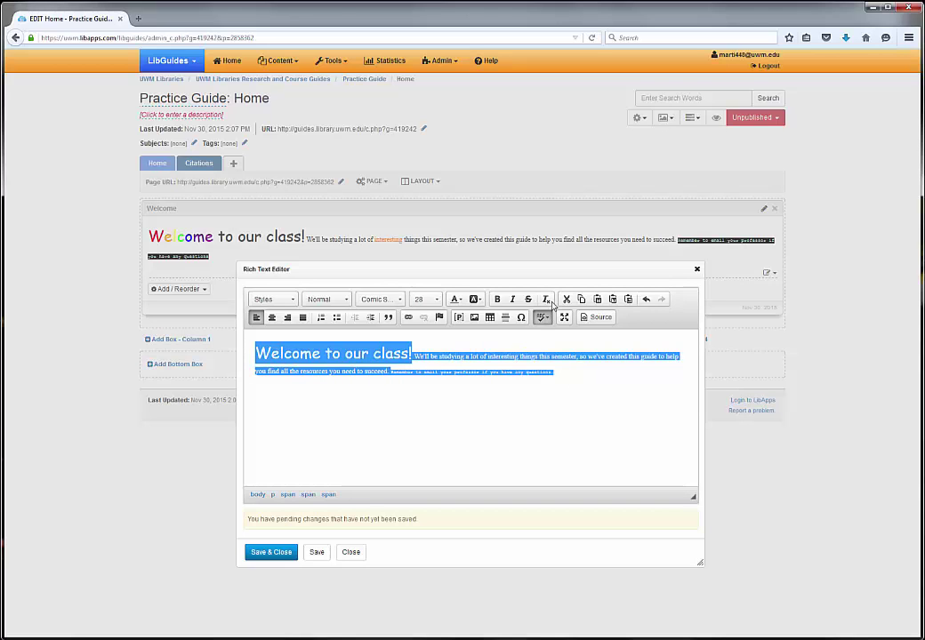
mouse_move(544, 299)
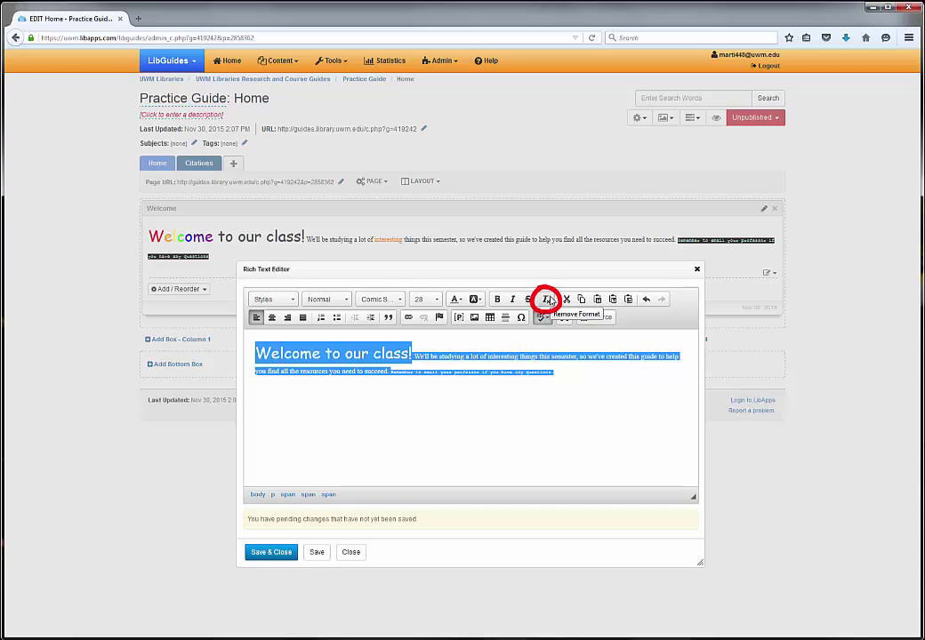